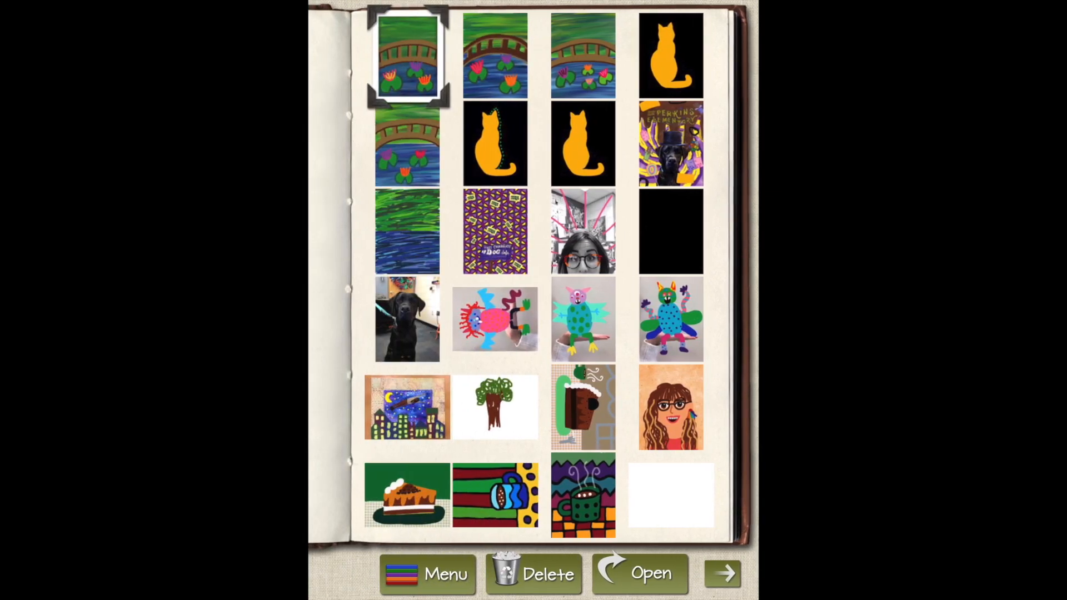
Select the orange cat on black drawing from the gallery and open it for editing.
{"action": "left_click", "coordinate": [668, 56]}
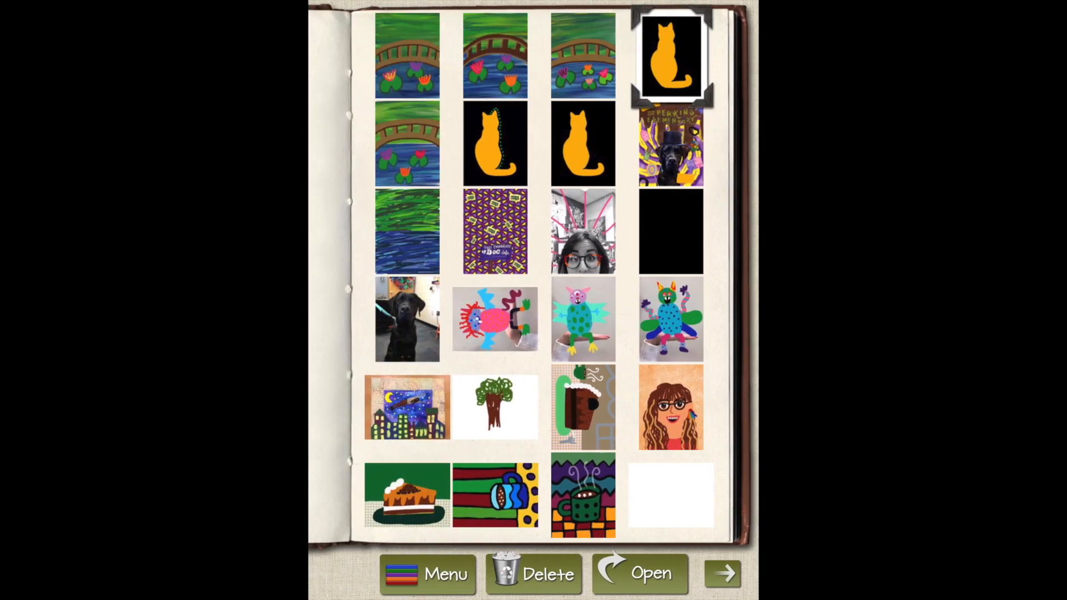
{"action": "left_click", "coordinate": [640, 573]}
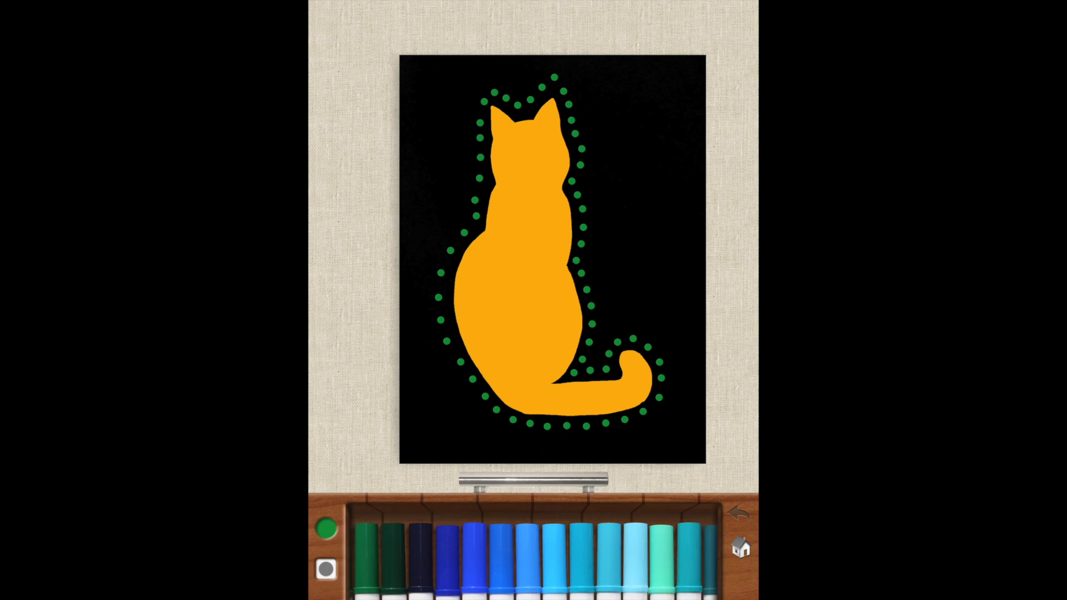
Switch the active marker colour to light blue.
{"action": "left_click", "coordinate": [553, 551]}
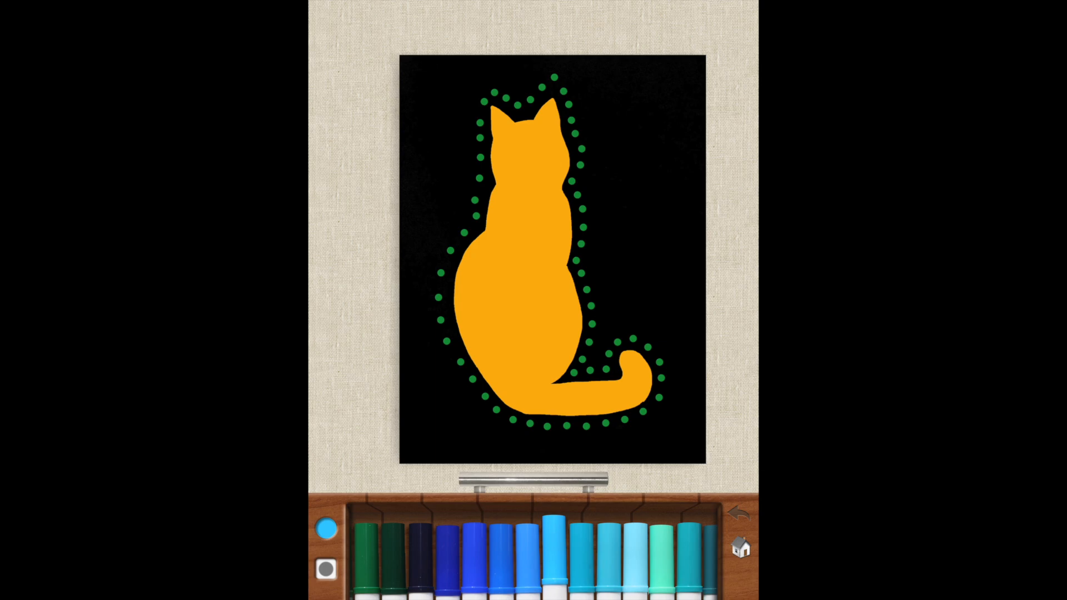